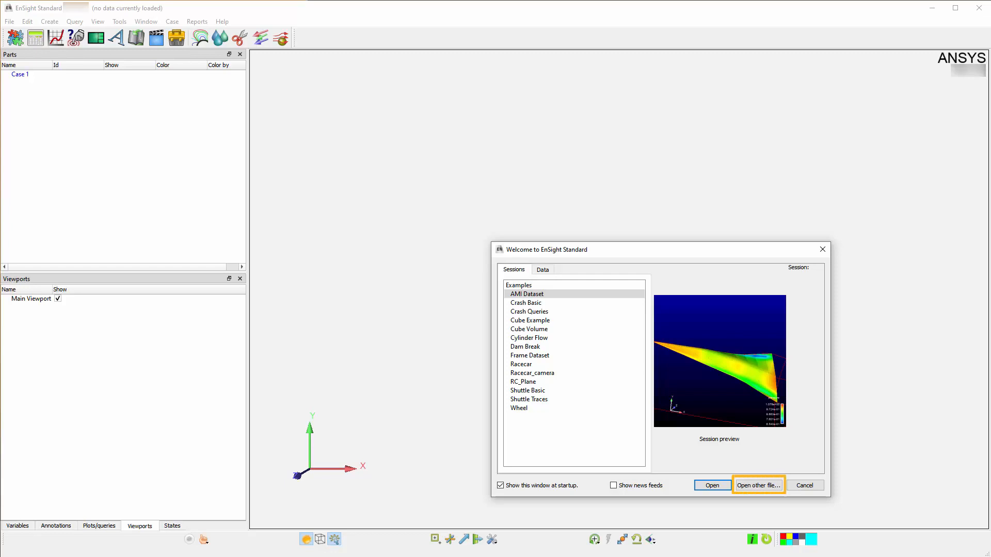
# Bring up the Open dialog from the File menu, listing the Demonstration data folder.
pyautogui.click(8, 22)
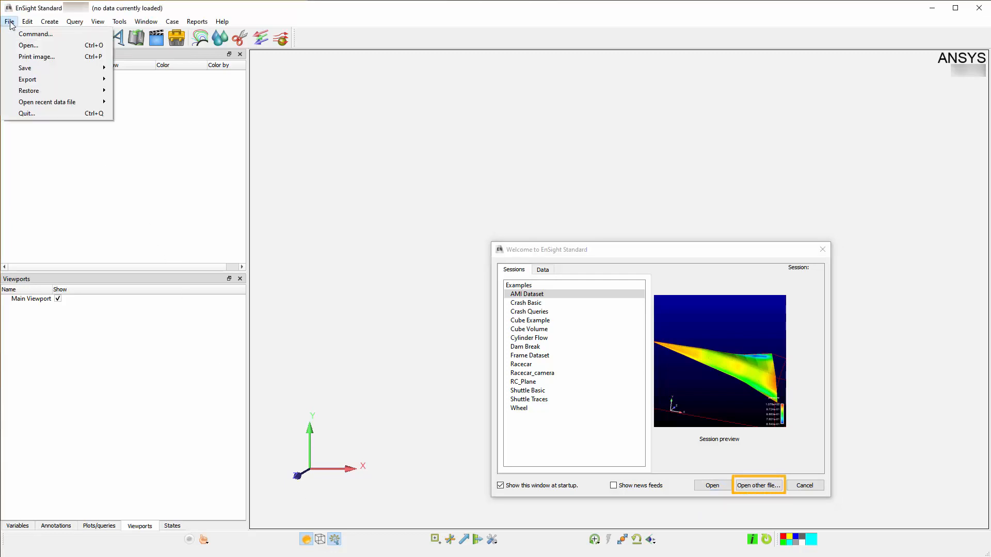
pyautogui.click(759, 485)
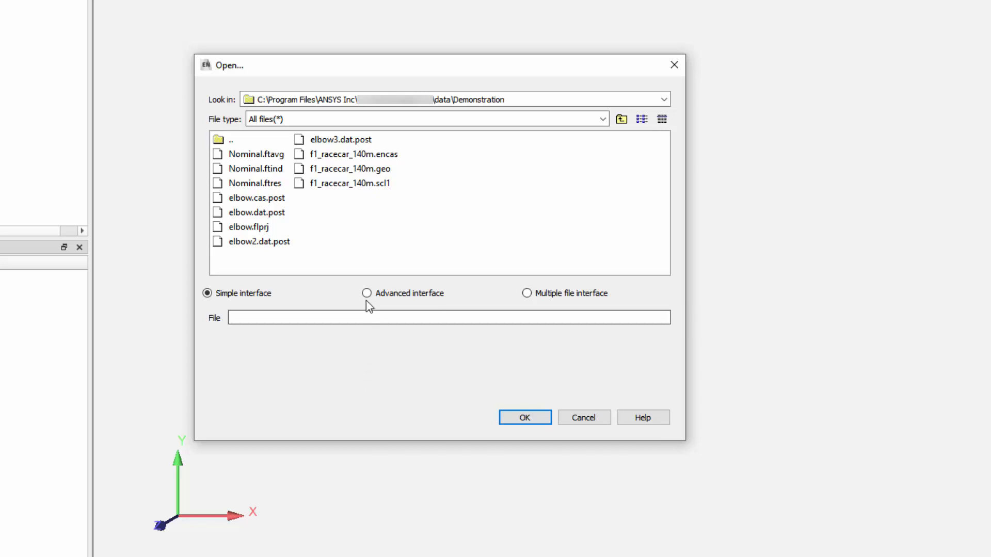
# Switch to the Advanced interface and review the Format and Time options before returning to Data.
pyautogui.click(366, 293)
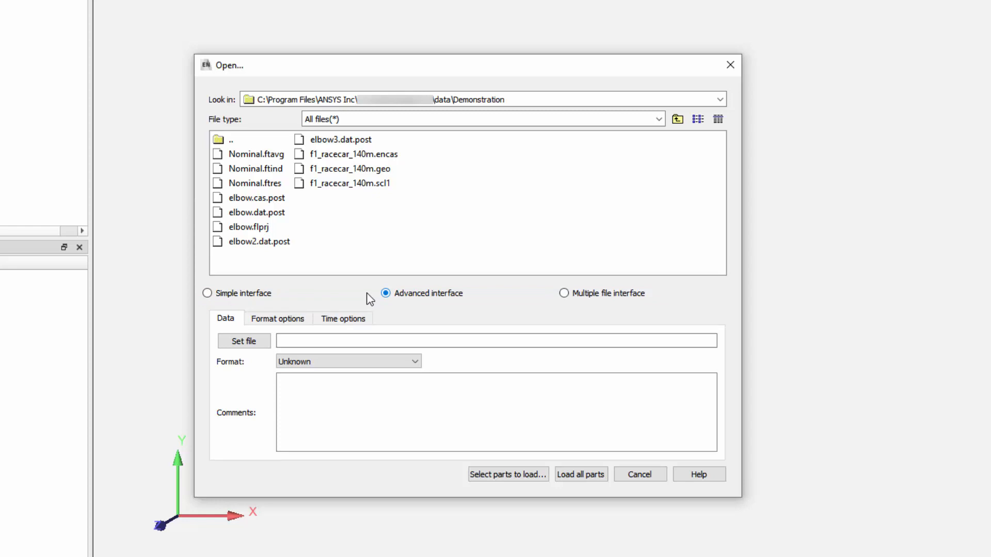
pyautogui.click(277, 318)
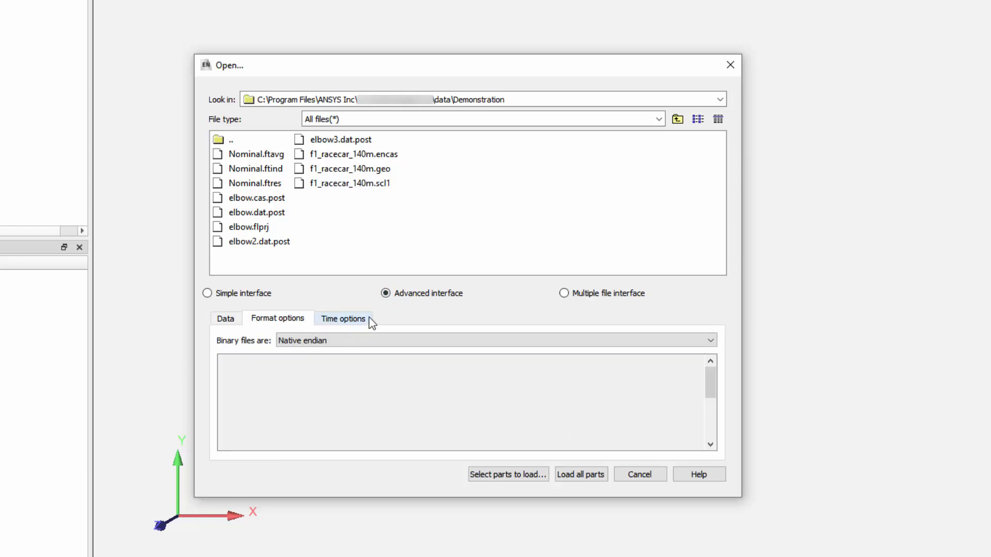
pyautogui.click(343, 318)
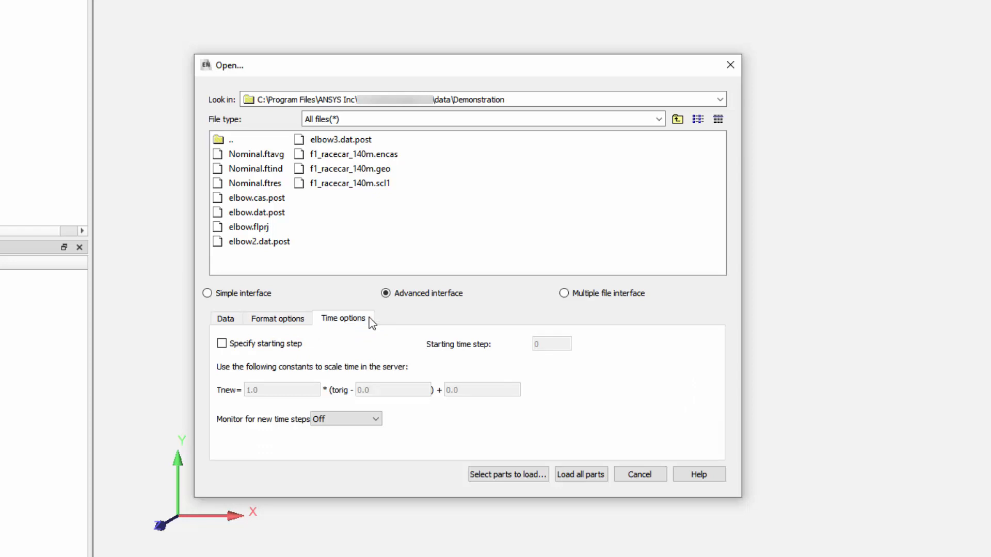
pyautogui.click(225, 318)
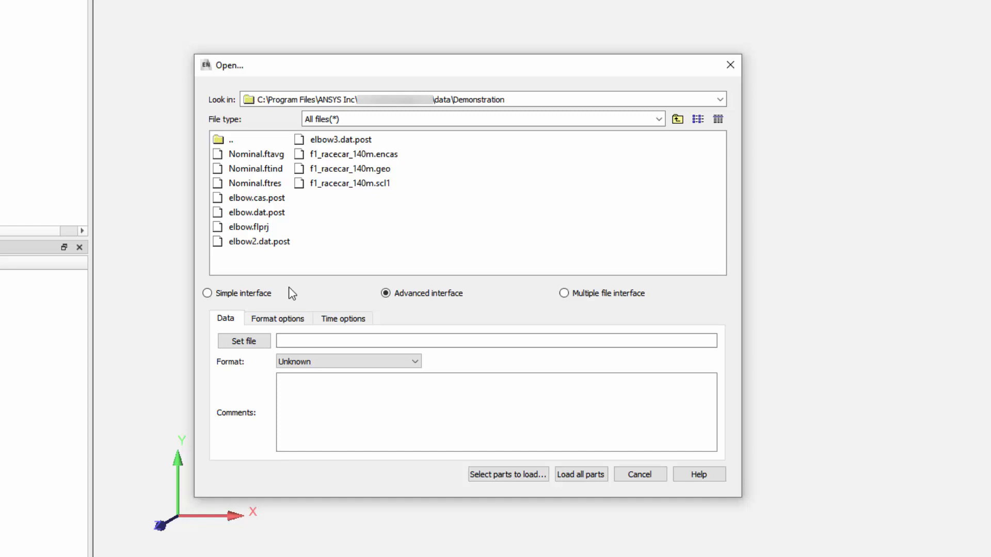
# Choose f1_racecar_140m.encas as the case file, detected as EnSight Case format.
pyautogui.click(657, 119)
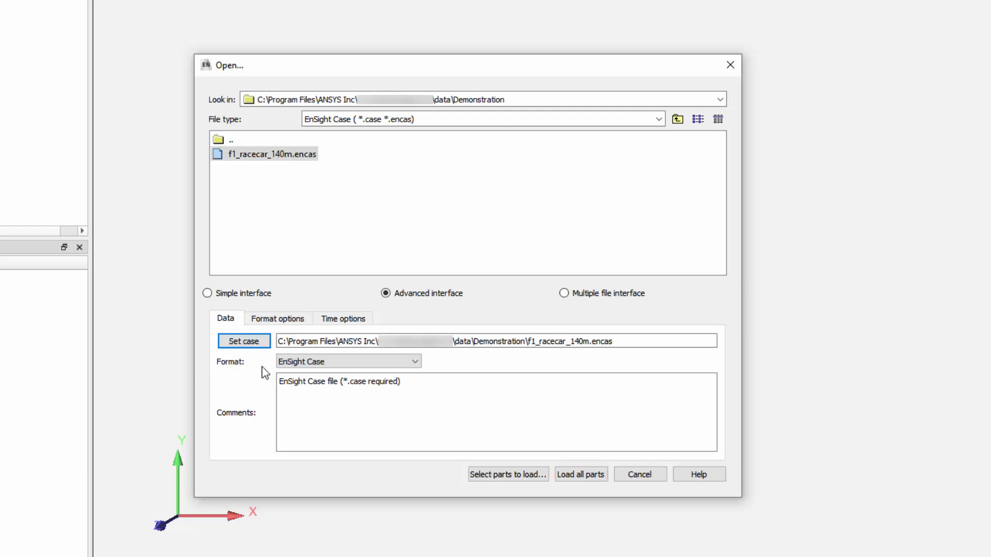
pyautogui.moveTo(271, 375)
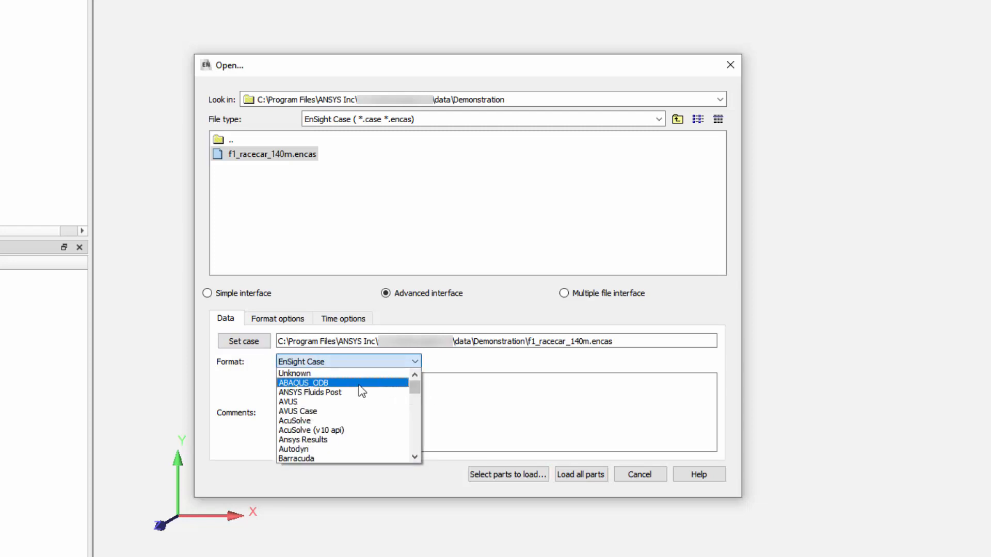
# Set ANSYS Fluids Post format with elbow.cas.post as case and elbow*.dat.post as data.
pyautogui.click(310, 392)
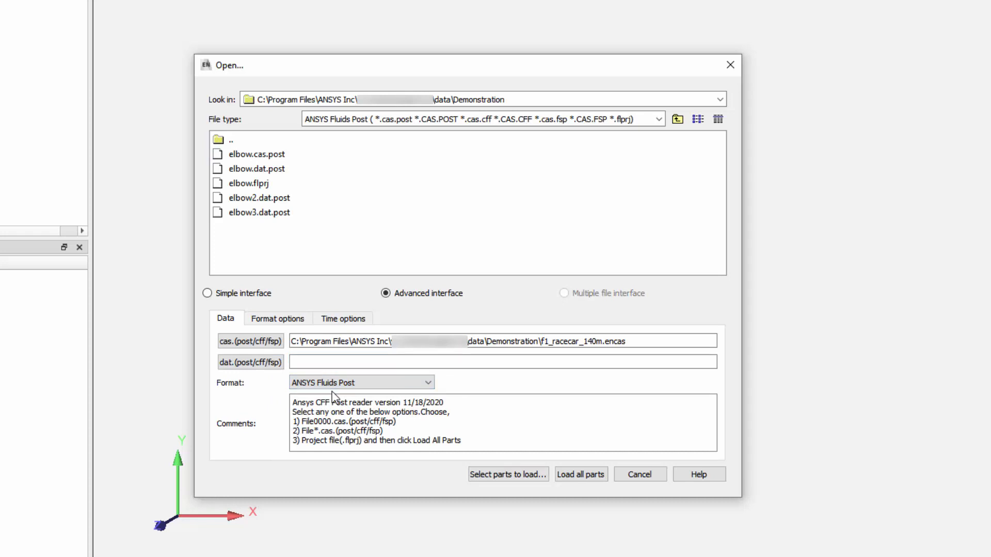
pyautogui.click(254, 154)
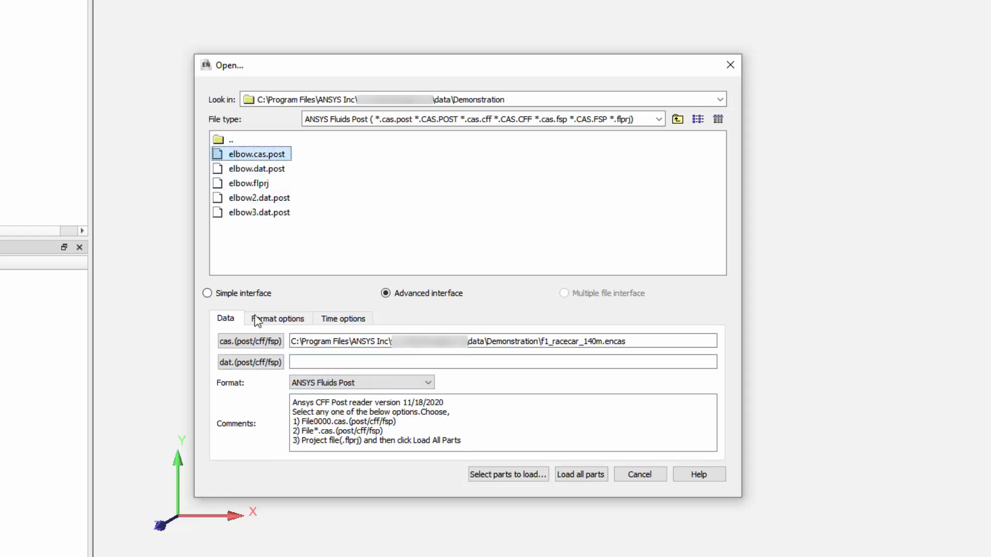
pyautogui.doubleClick(253, 153)
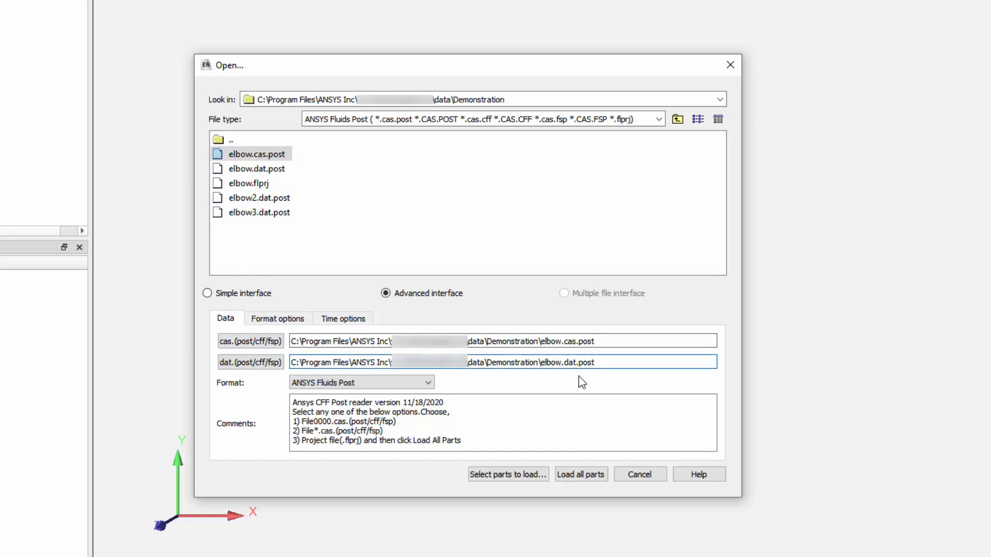
pyautogui.write('*')
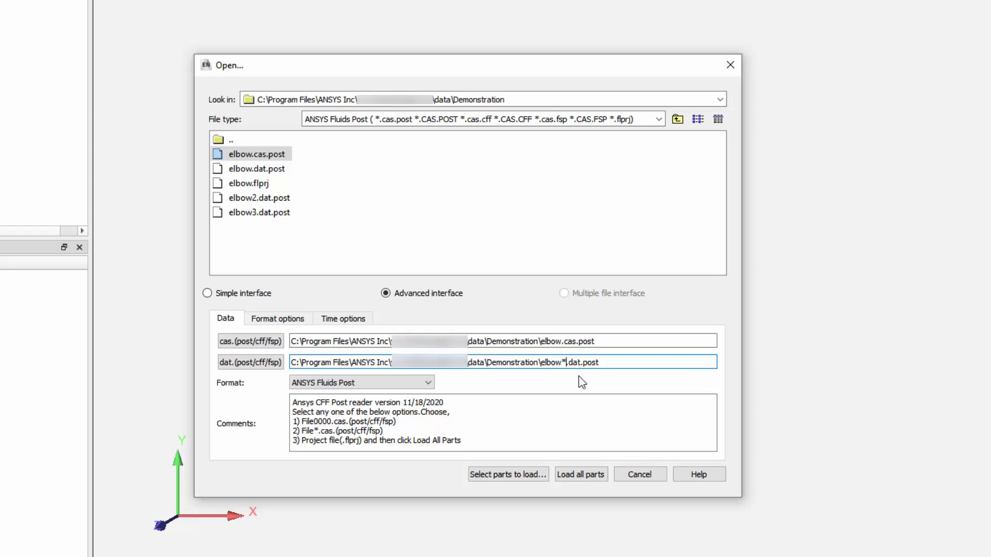
pyautogui.moveTo(498, 382)
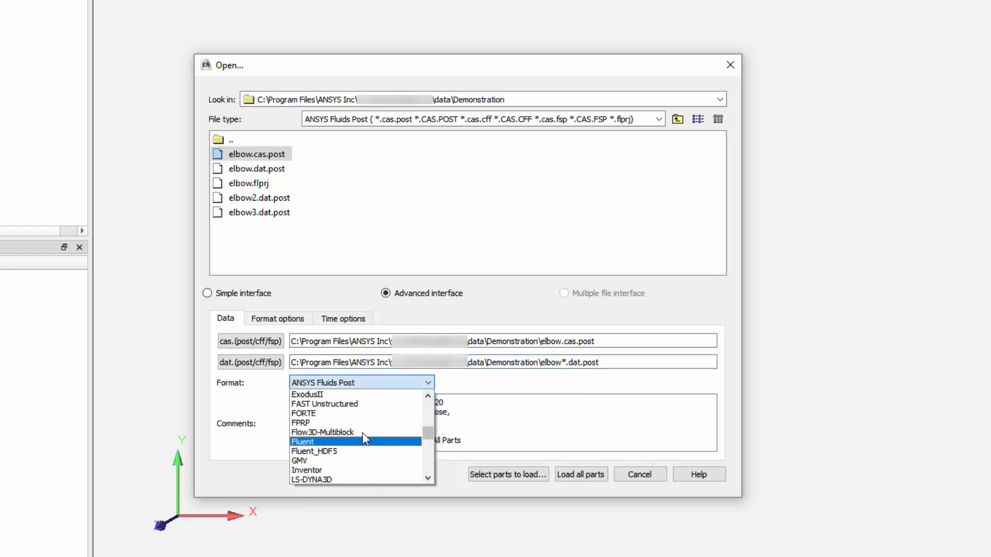
# Briefly try the FORTE reader, then restore elbow.cas.post and begin editing its data path.
pyautogui.click(304, 413)
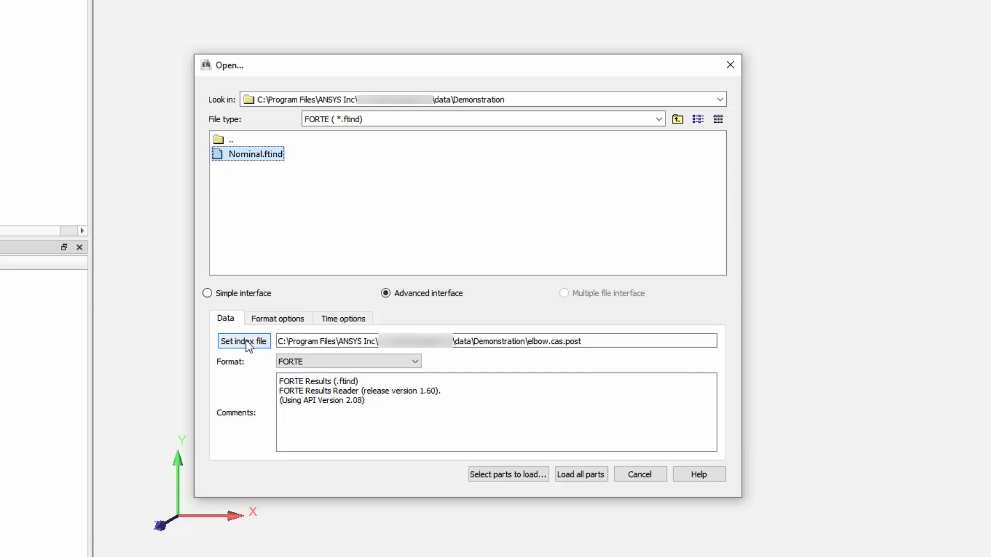
pyautogui.click(244, 341)
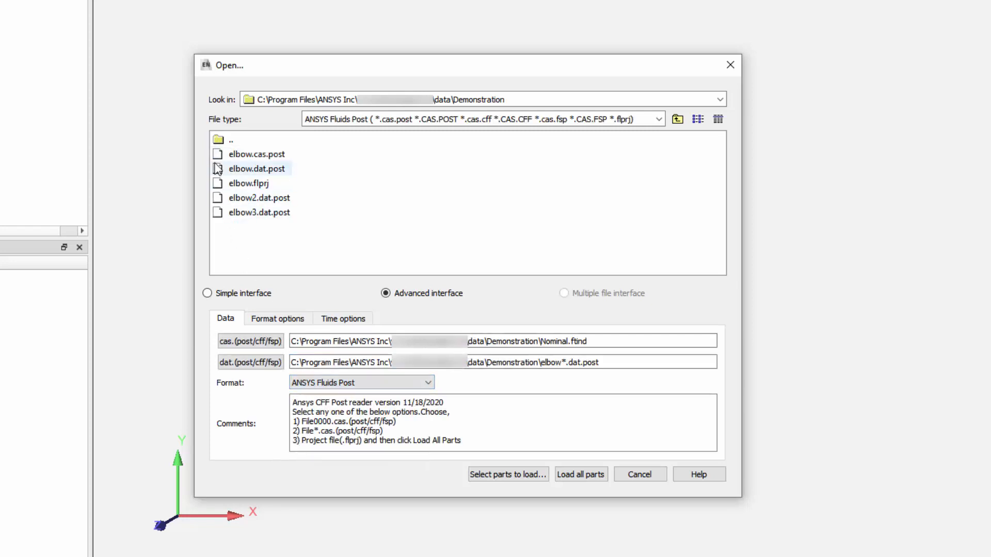
pyautogui.click(254, 154)
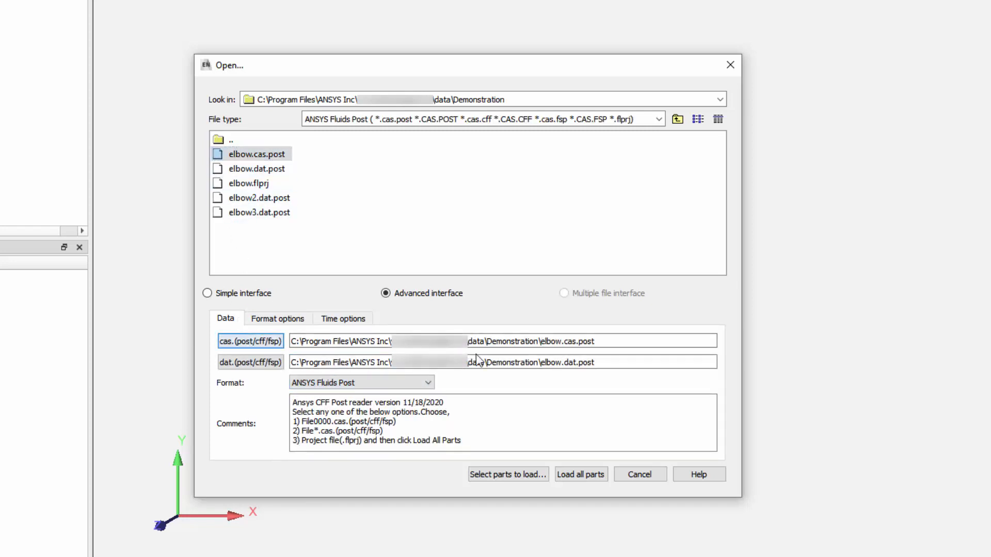
pyautogui.click(561, 362)
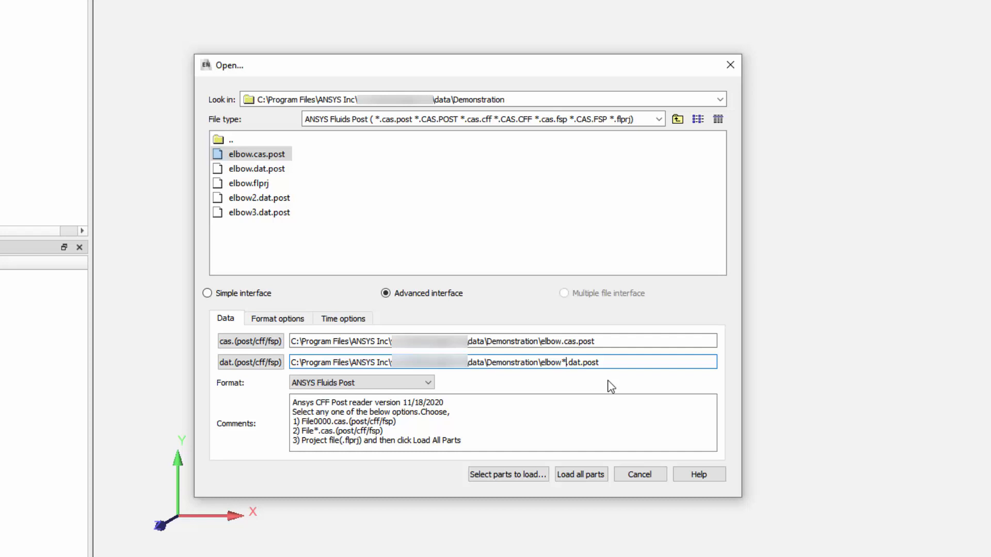
pyautogui.moveTo(475, 384)
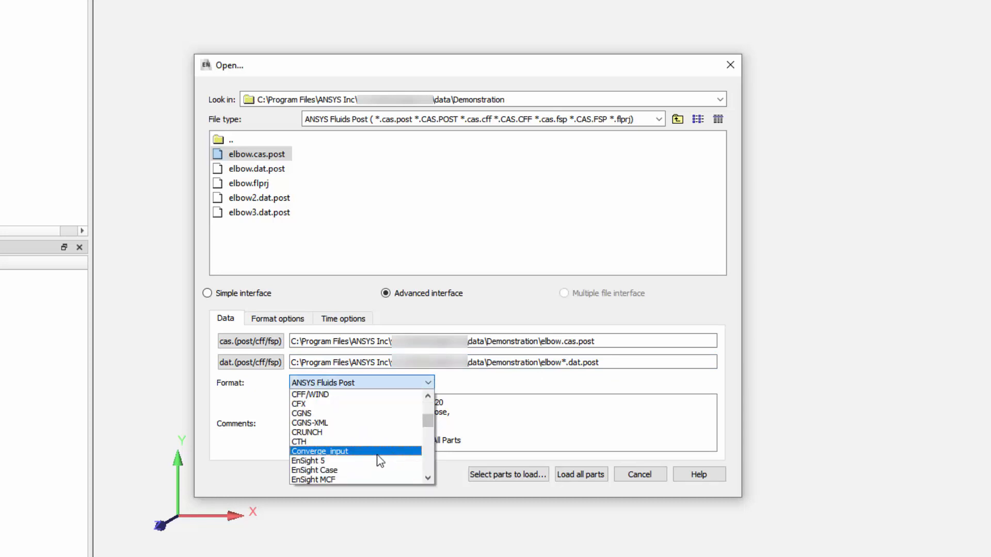
# Load the car surface parts of the EnSight Case racecar as new parts in the main viewport.
pyautogui.click(314, 471)
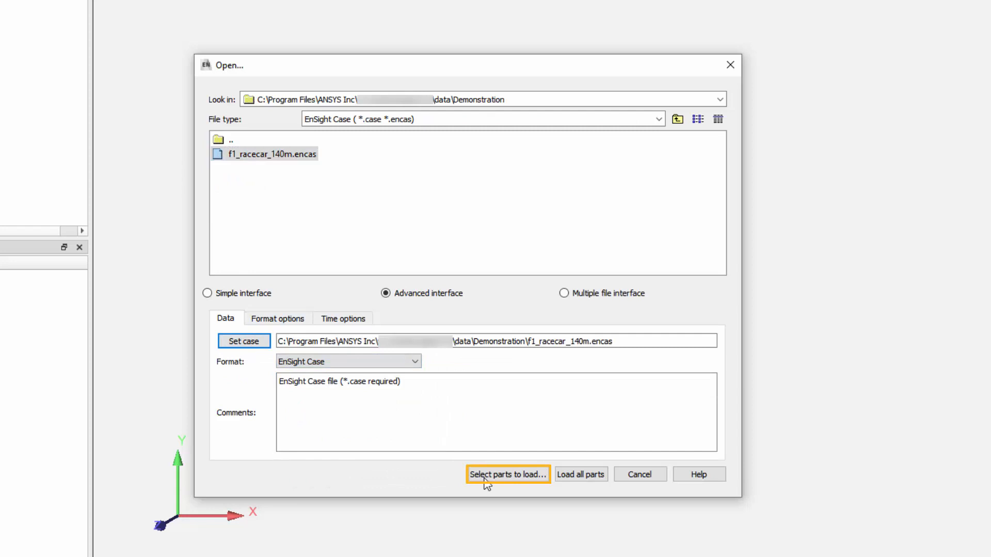
pyautogui.click(508, 474)
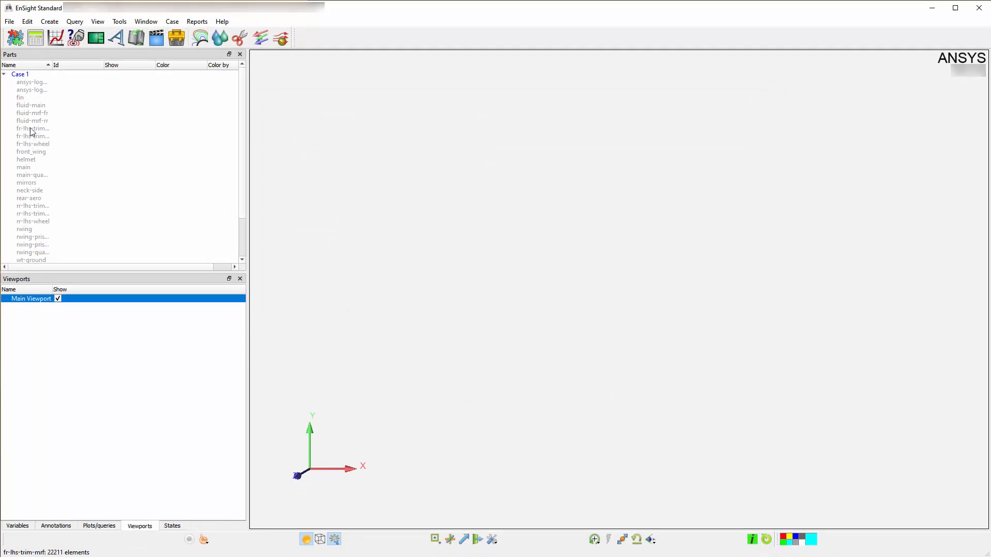
pyautogui.click(32, 128)
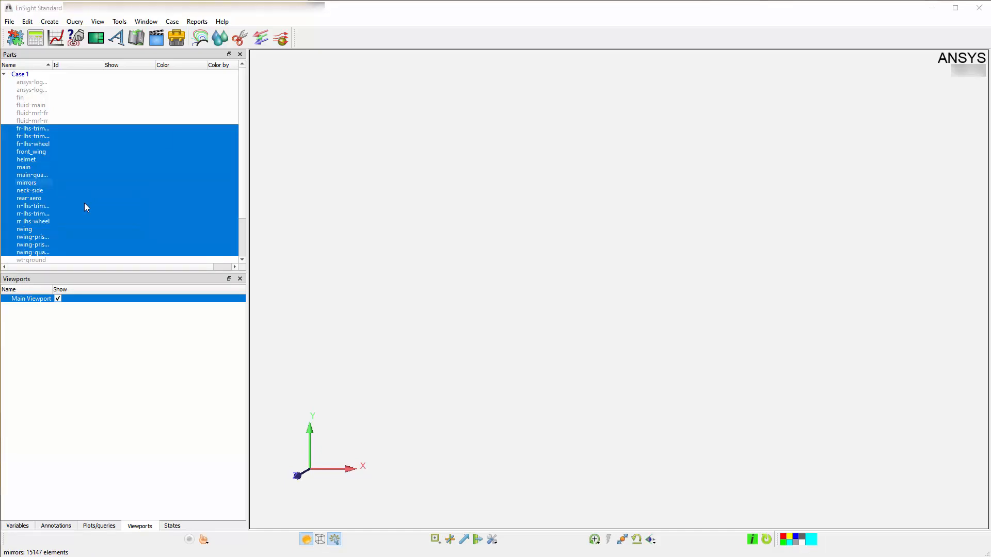
pyautogui.click(45, 126)
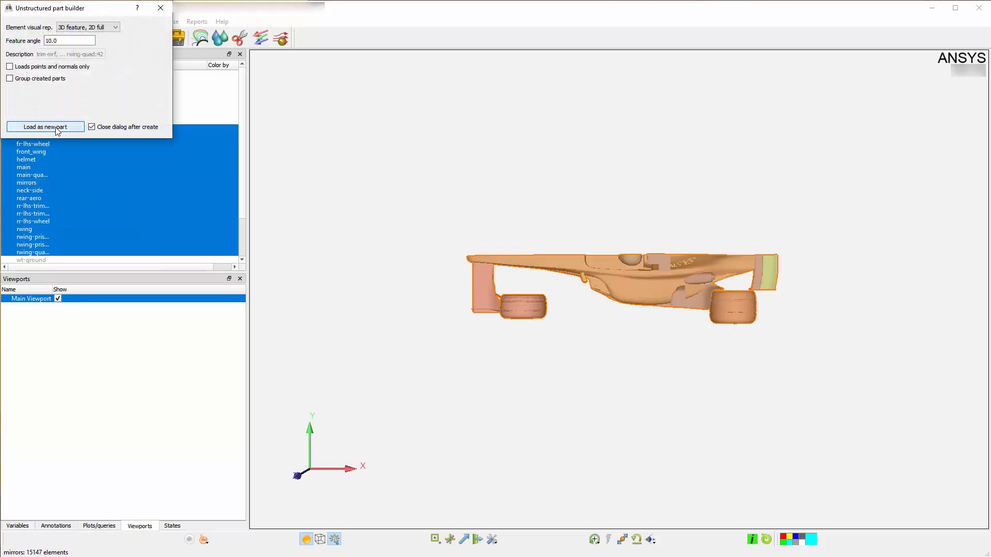
pyautogui.click(45, 126)
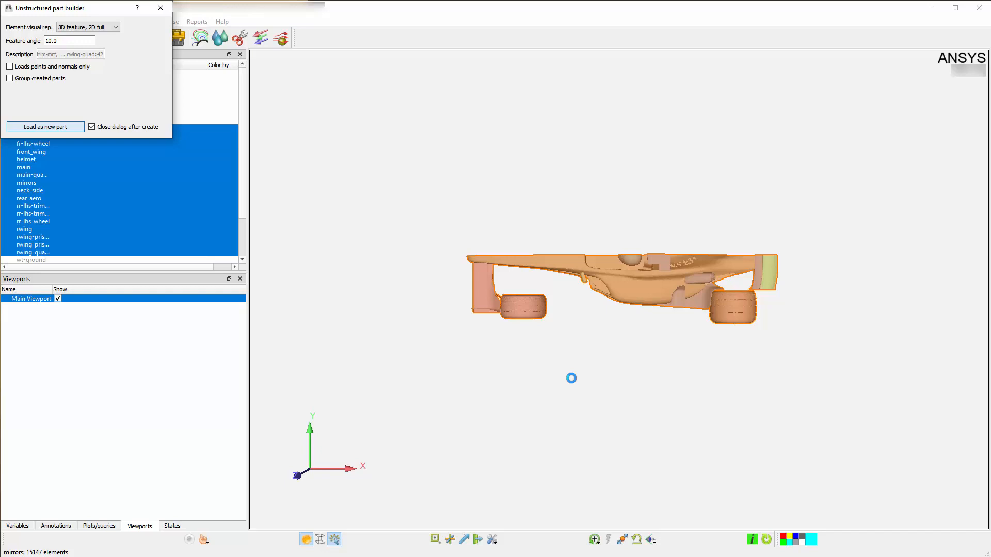
pyautogui.click(45, 125)
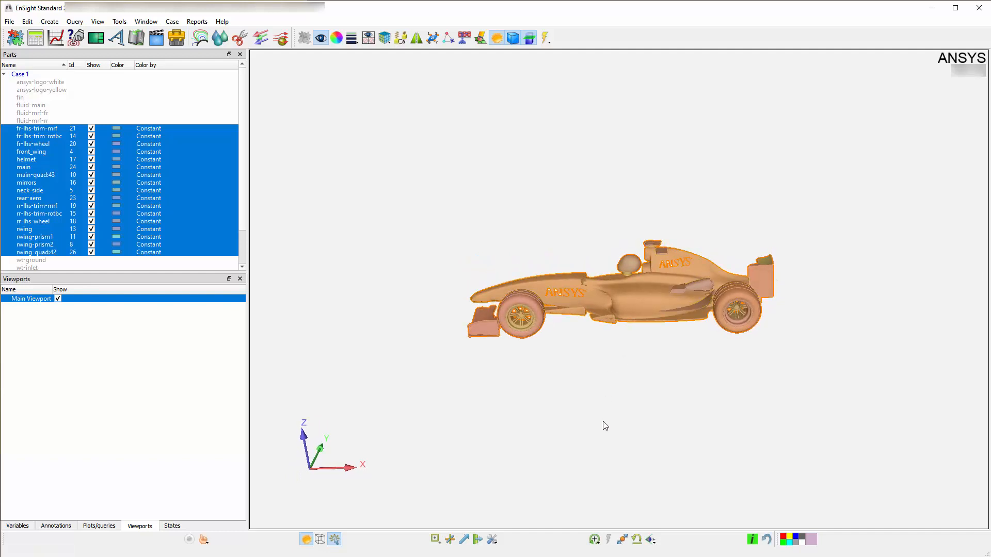
pyautogui.moveTo(605, 421)
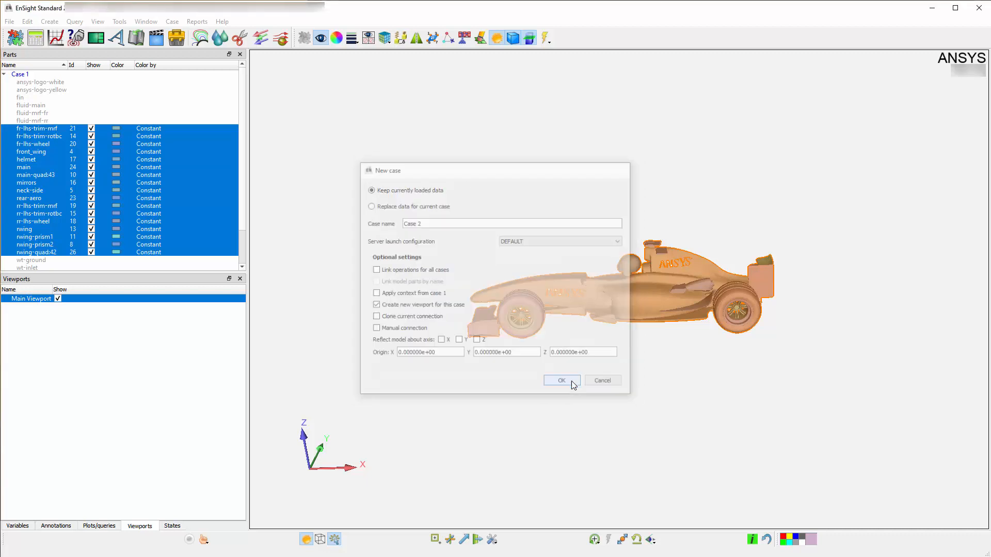
# Confirm the elbow case in a new viewport and list the recently opened data files.
pyautogui.click(562, 379)
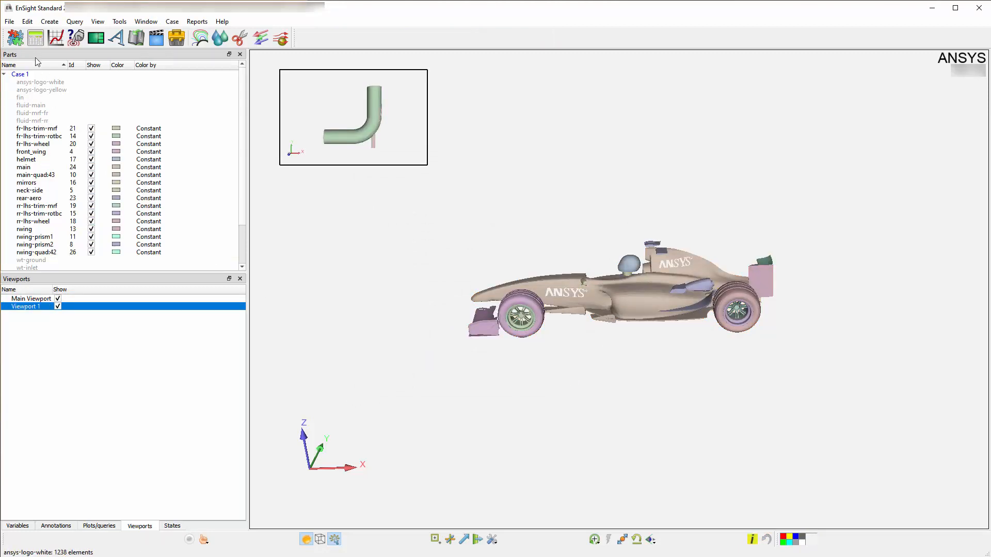
pyautogui.click(8, 22)
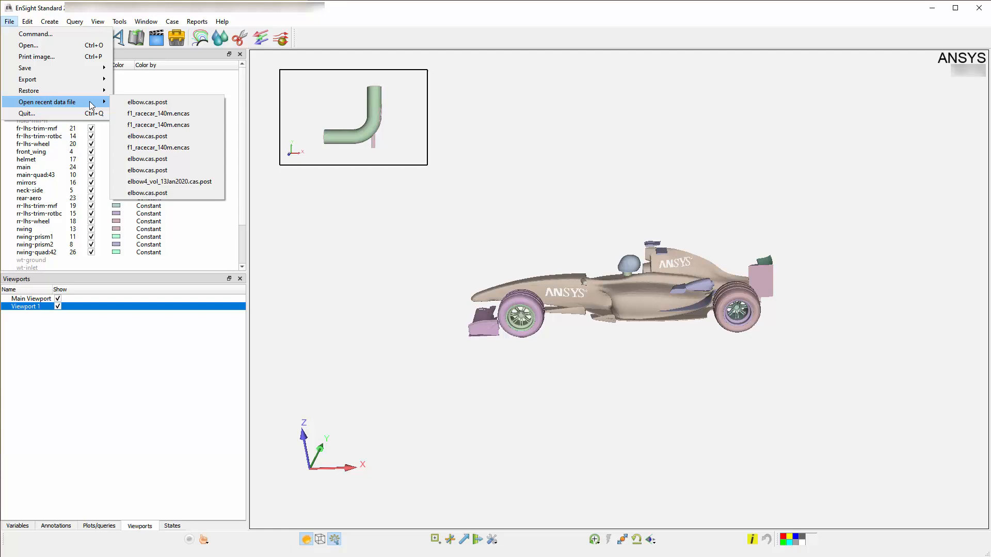
# Show the Welcome window's Data tab listing recent elbow and racecar files.
pyautogui.click(146, 20)
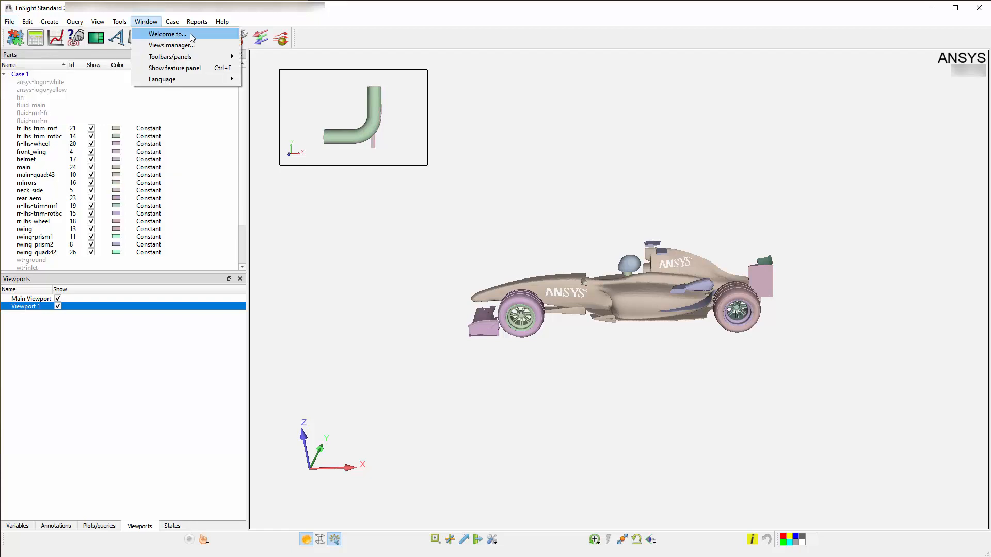
pyautogui.click(171, 33)
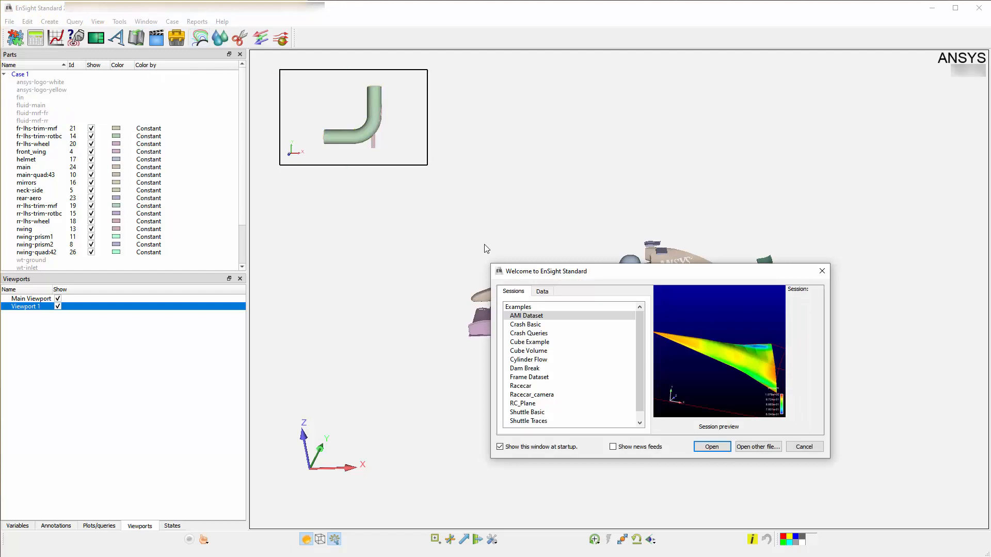
pyautogui.click(542, 291)
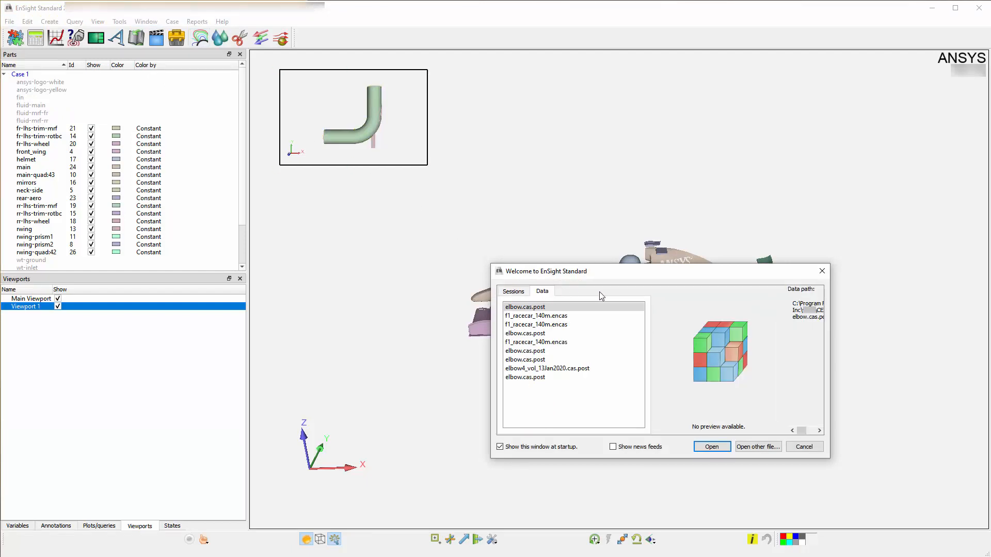
pyautogui.moveTo(677, 307)
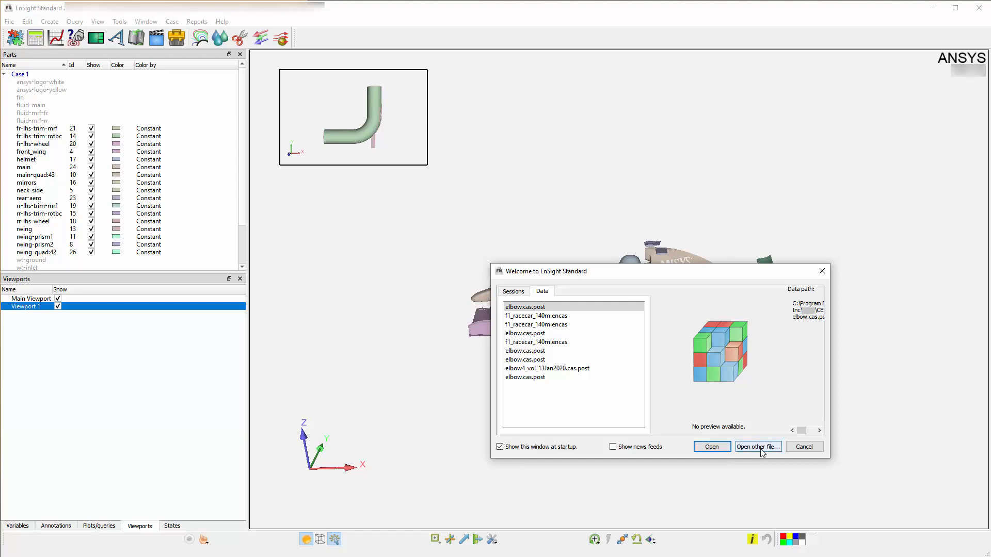
# Browse for another file and pick elbow.cas.post with the ANSYS Fluids Post reader.
pyautogui.click(712, 446)
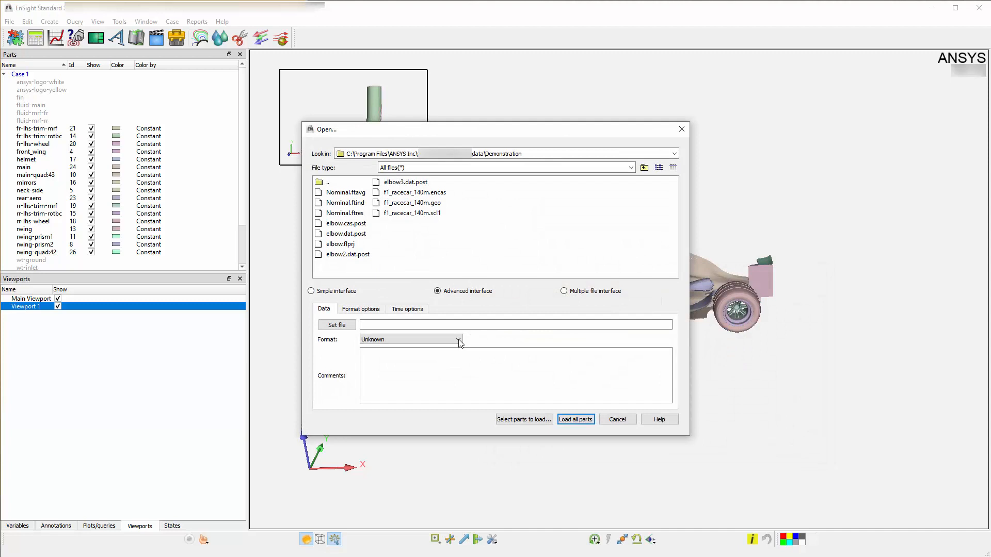
pyautogui.click(459, 339)
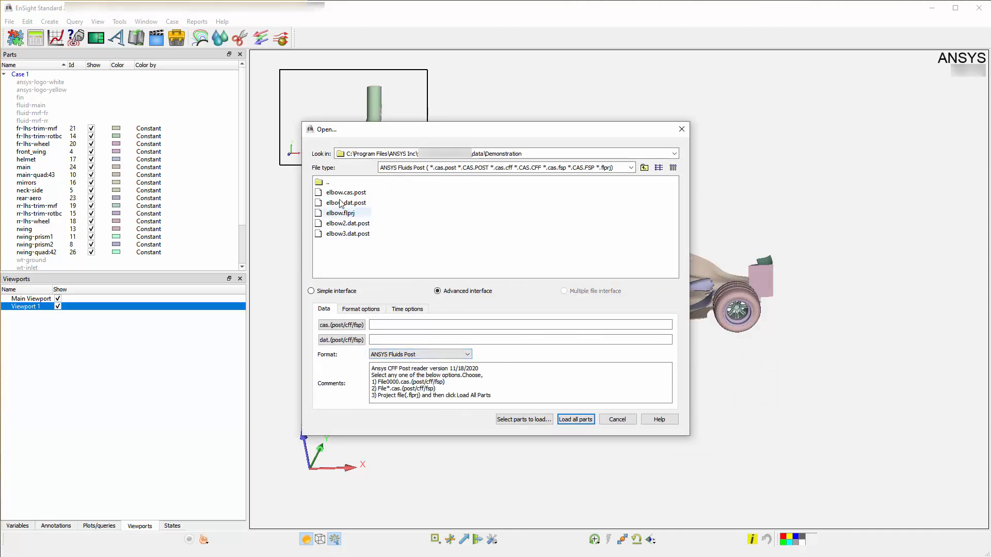
pyautogui.click(344, 192)
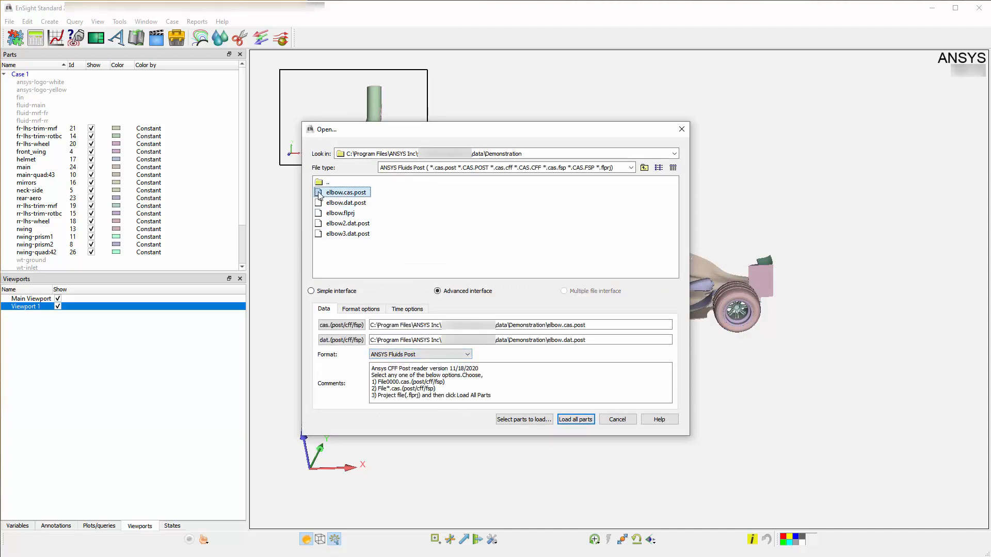